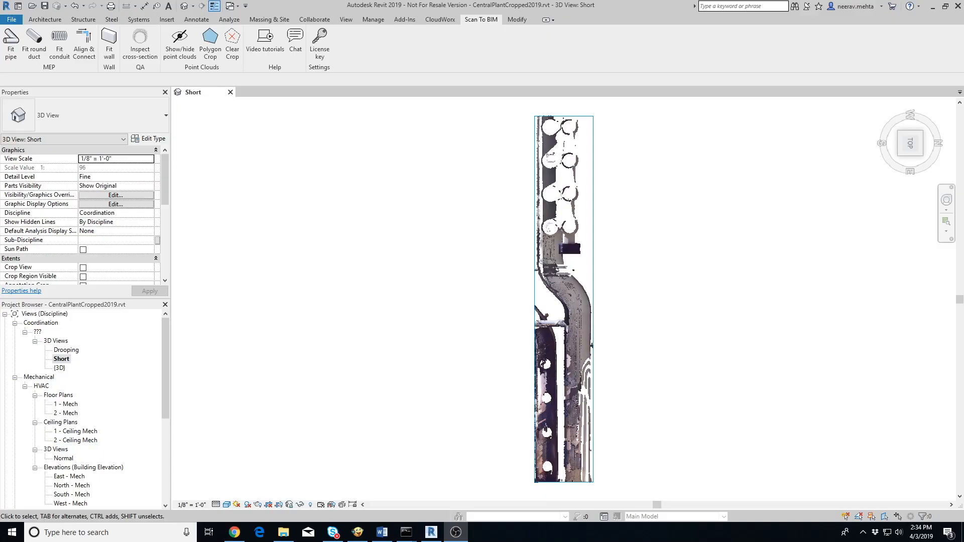
mouse_move(383, 285)
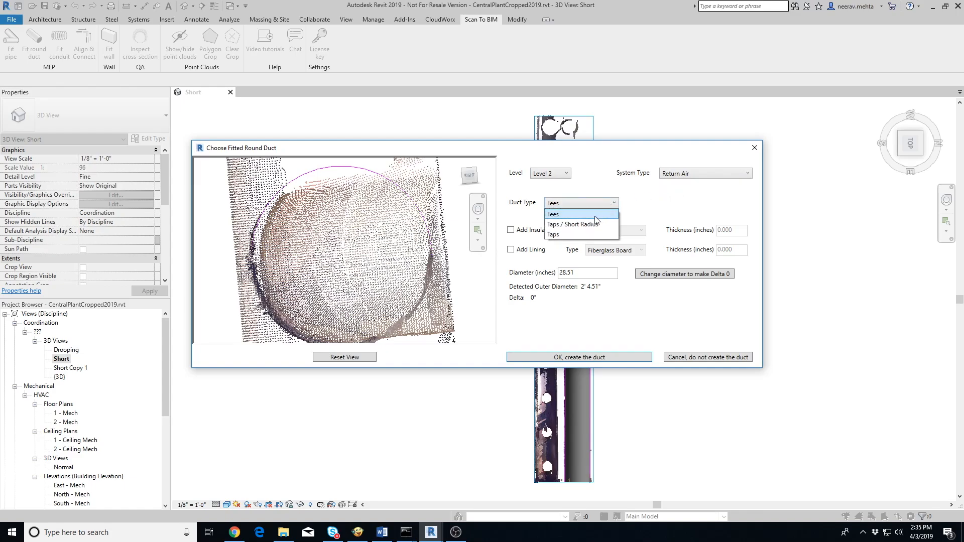
Make the duct a Taps type with Rigid Fiber Board insulation of thickness 2
left_click(553, 234)
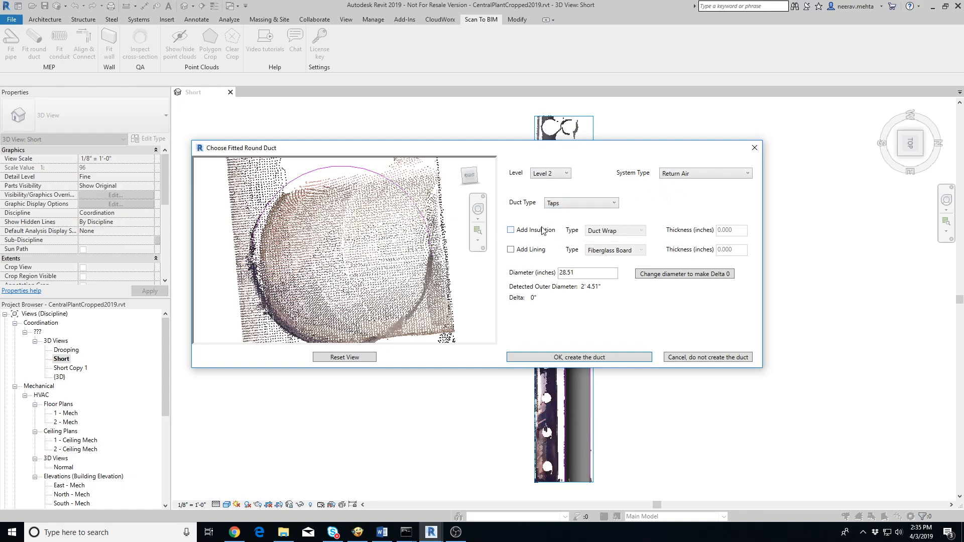
left_click(510, 230)
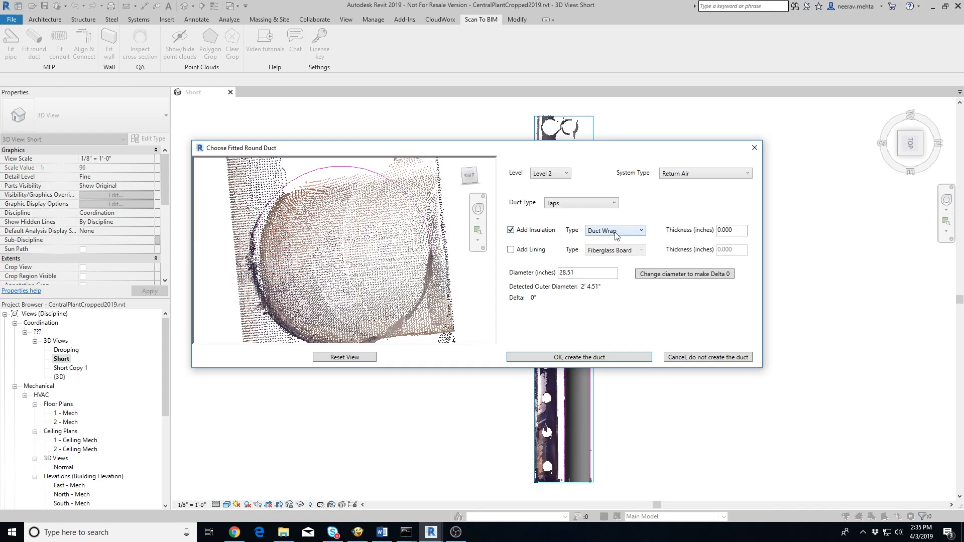
left_click(614, 230)
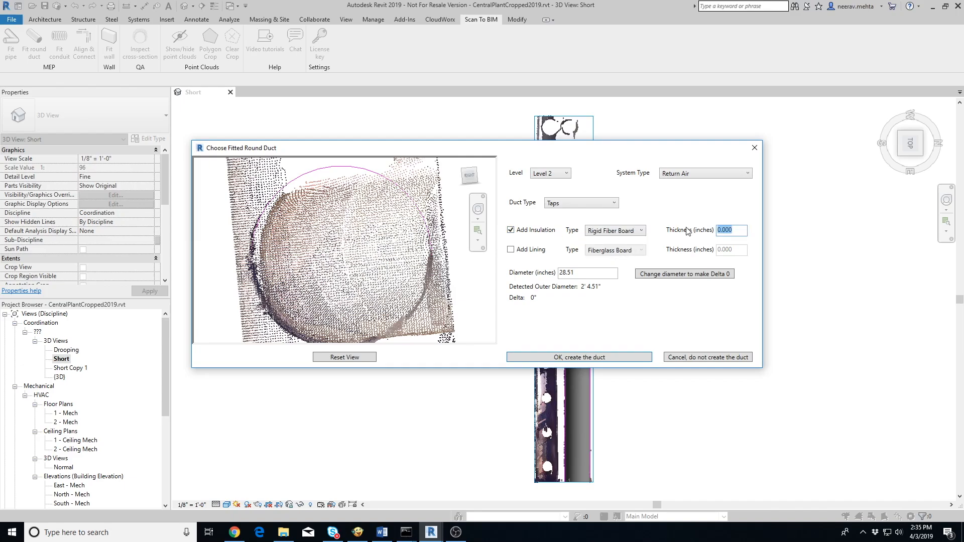
mouse_move(701, 207)
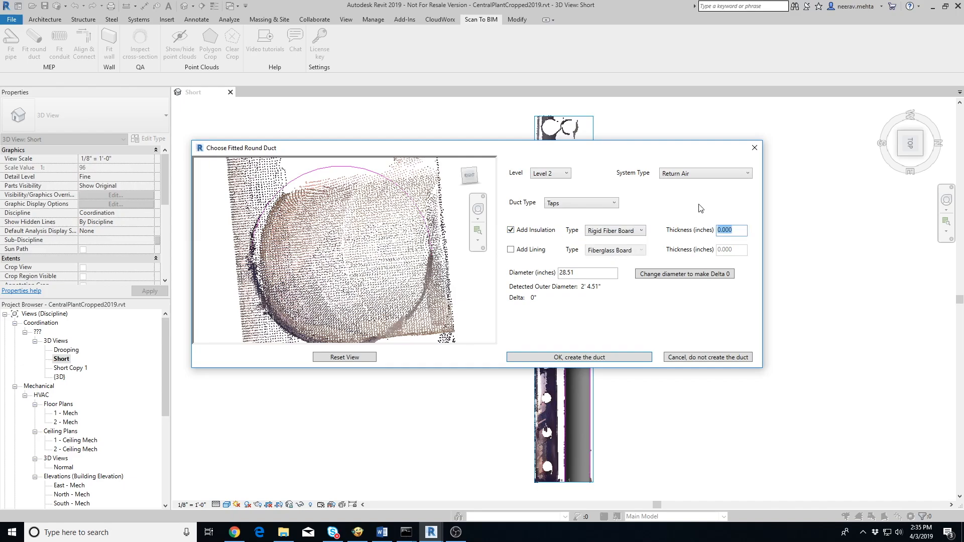
type("2")
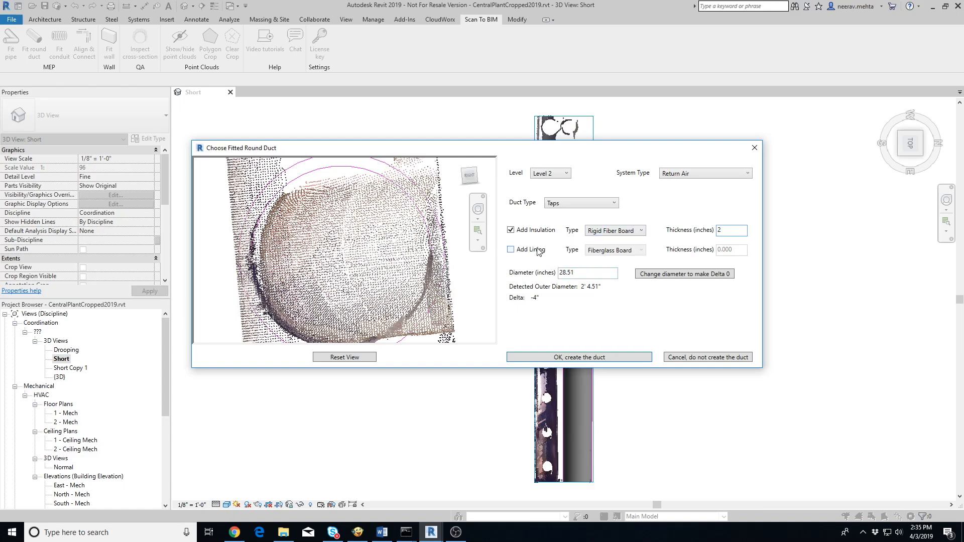
Add Textile lining of thickness 1, zero the delta via Change diameter, and create the duct
left_click(640, 250)
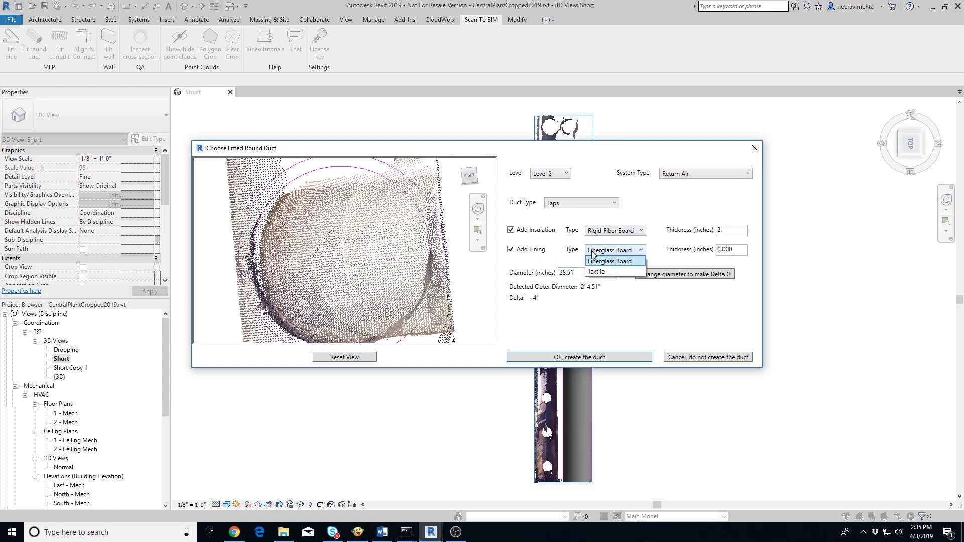
left_click(596, 271)
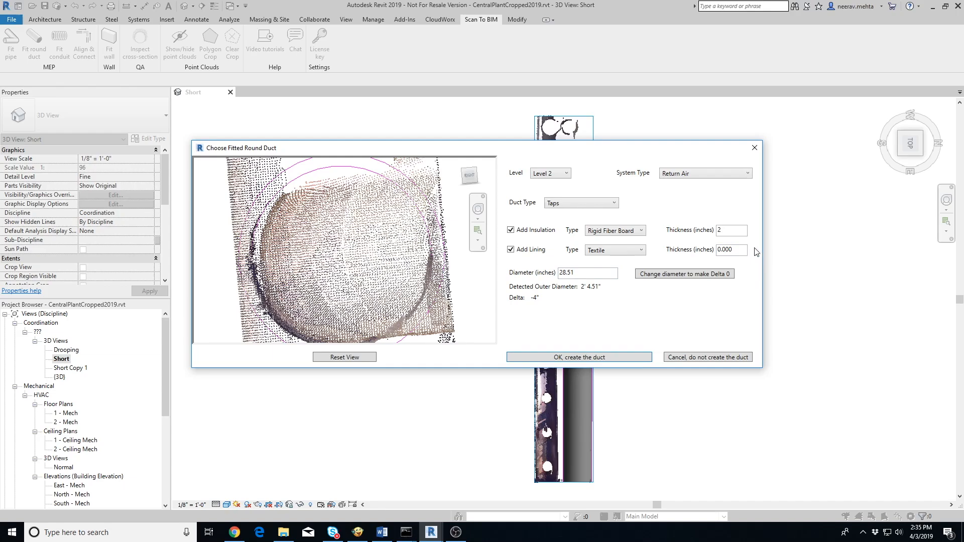
type("1")
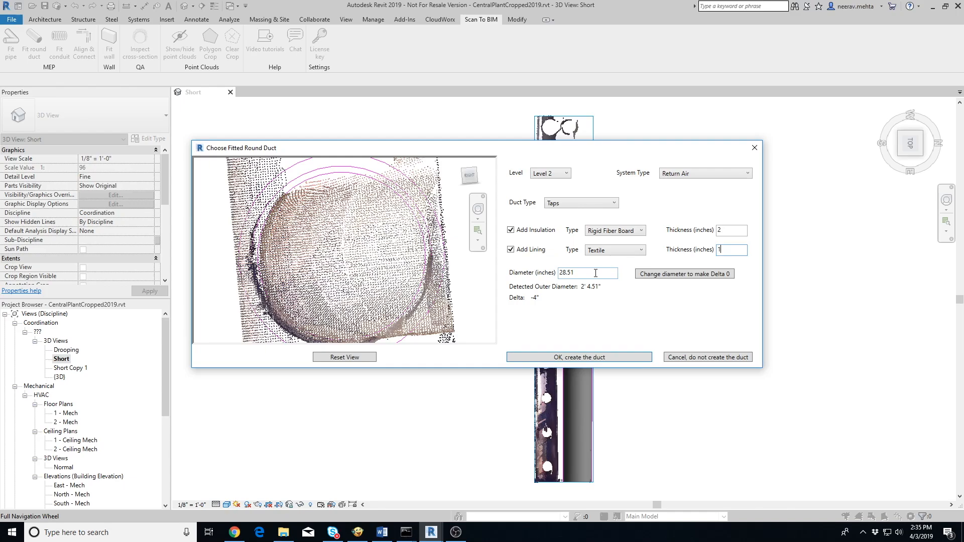
mouse_move(590, 283)
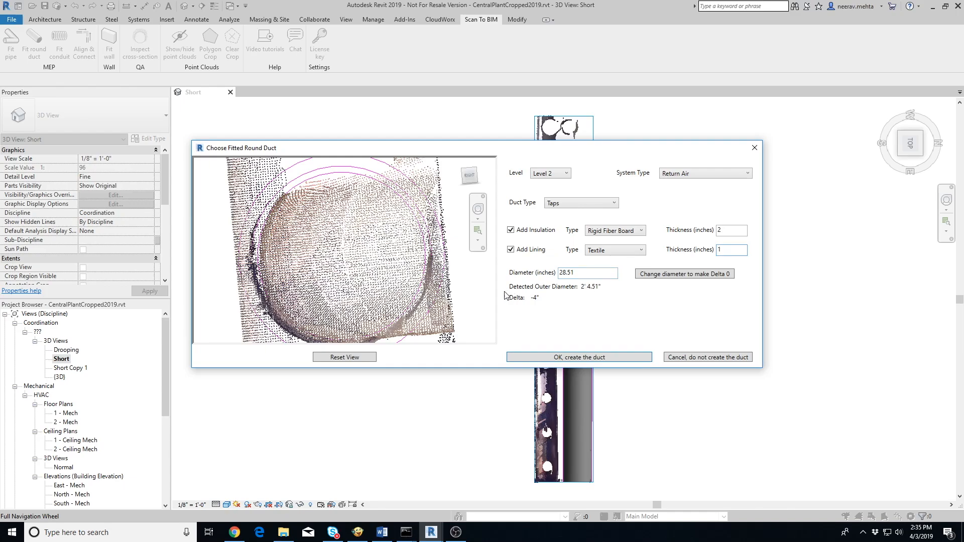
mouse_move(534, 304)
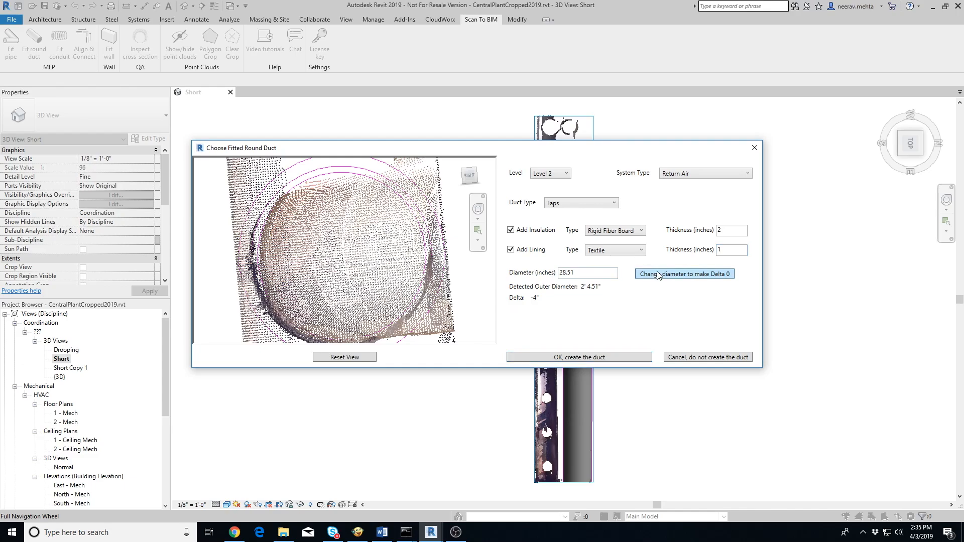
left_click(683, 273)
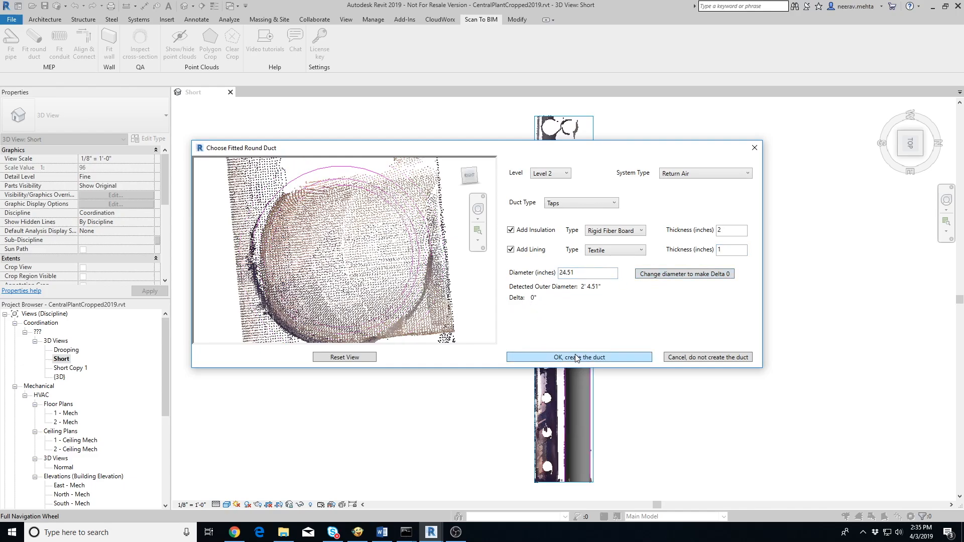
left_click(579, 357)
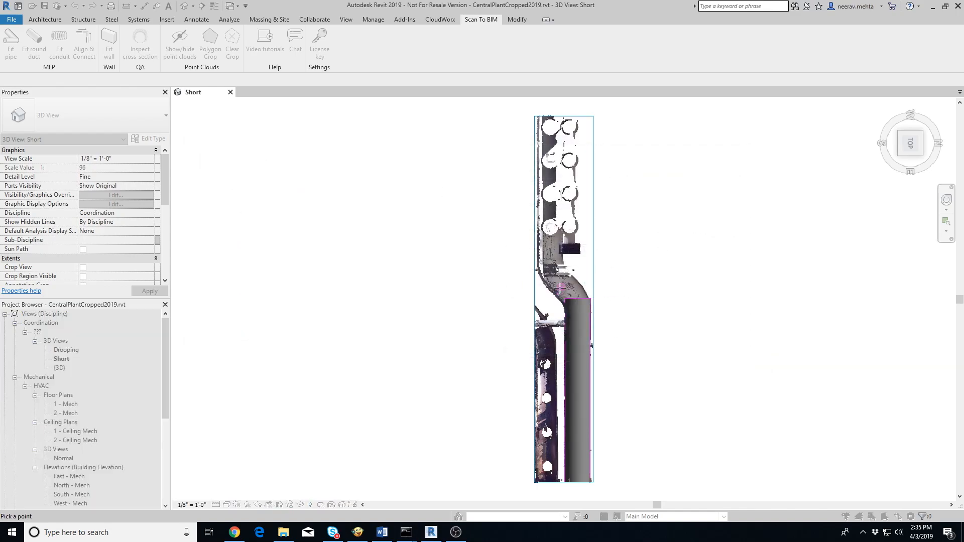
left_click(33, 39)
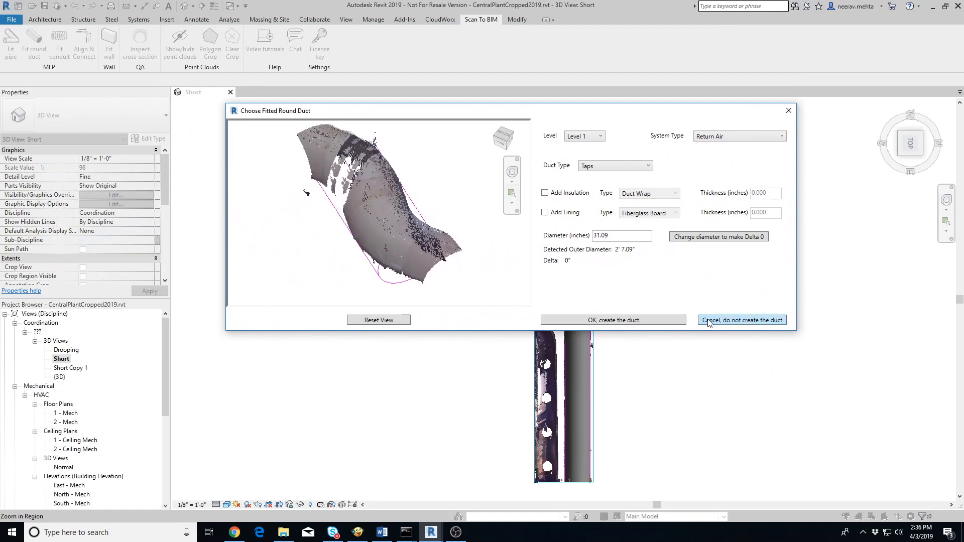
left_click(740, 320)
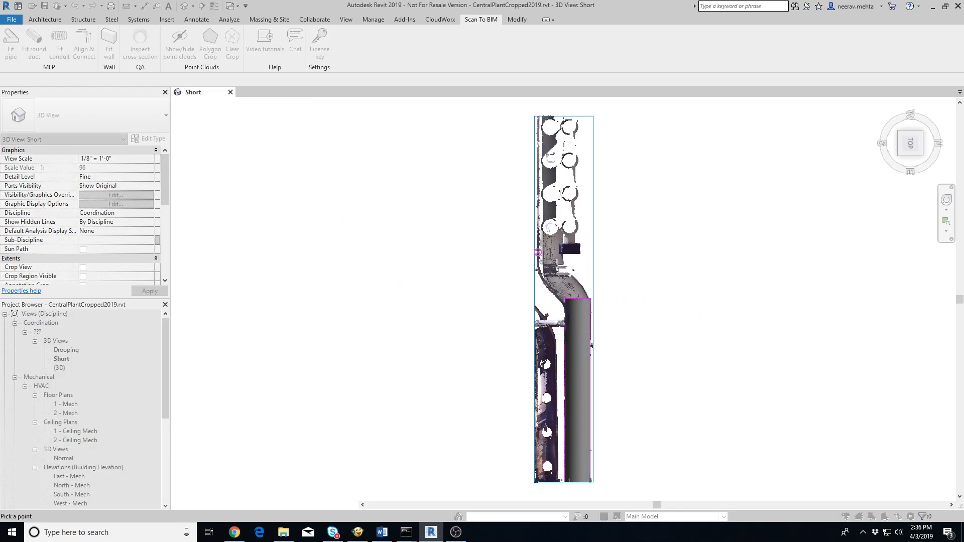
mouse_move(543, 291)
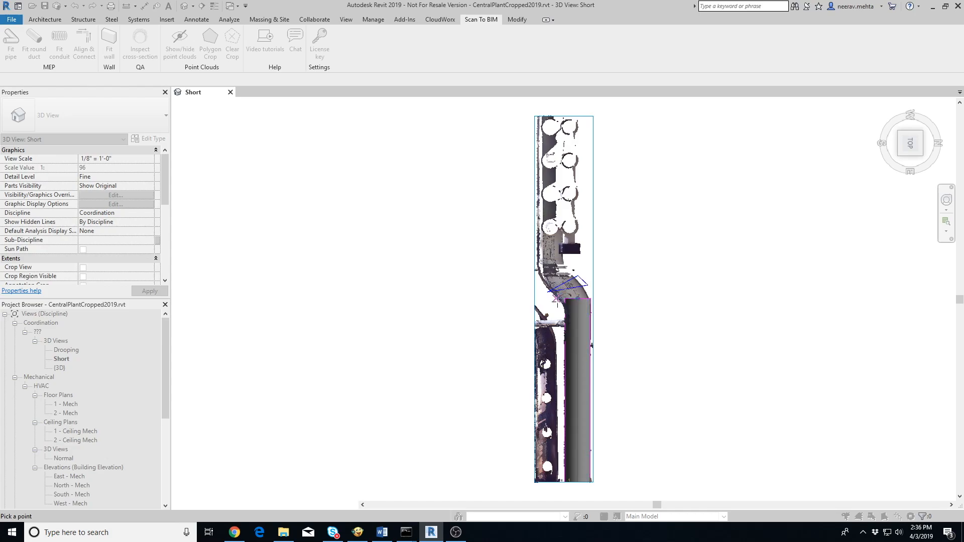
mouse_move(555, 300)
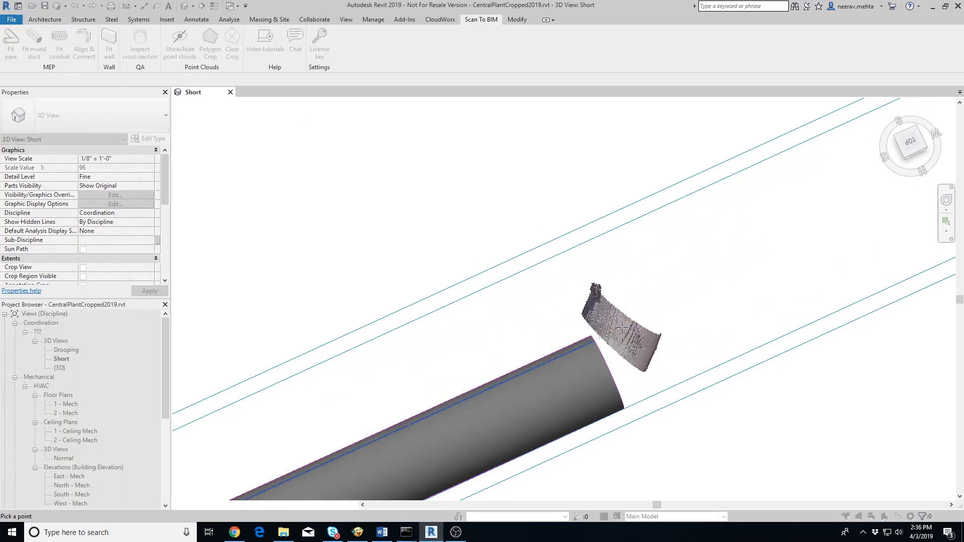
Fit the remaining round duct from picked scan points and clear the point cloud crop region
left_click(34, 39)
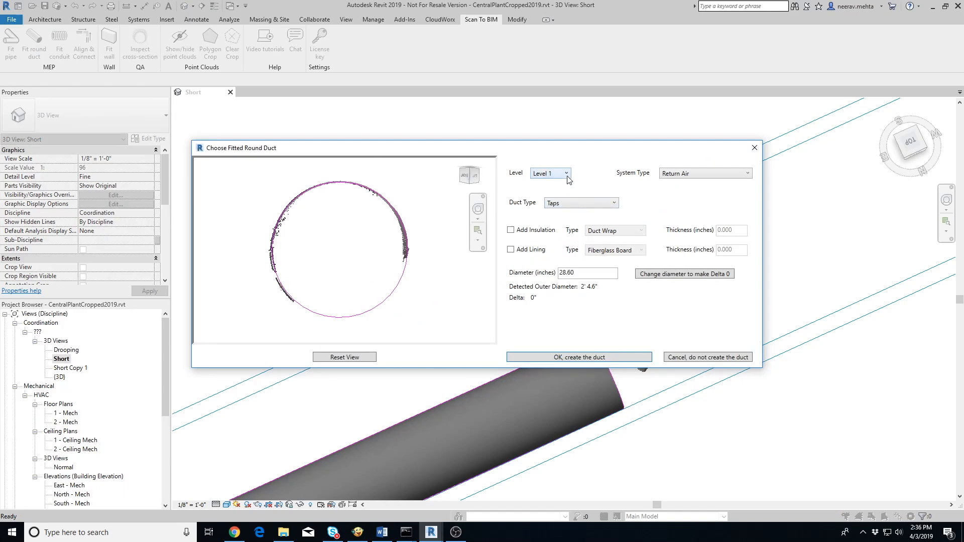
left_click(579, 357)
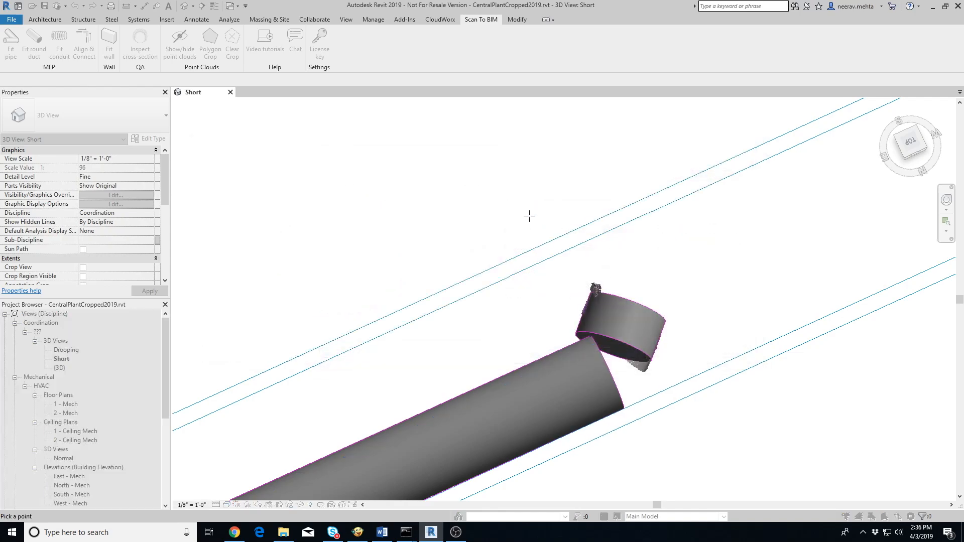
mouse_move(516, 213)
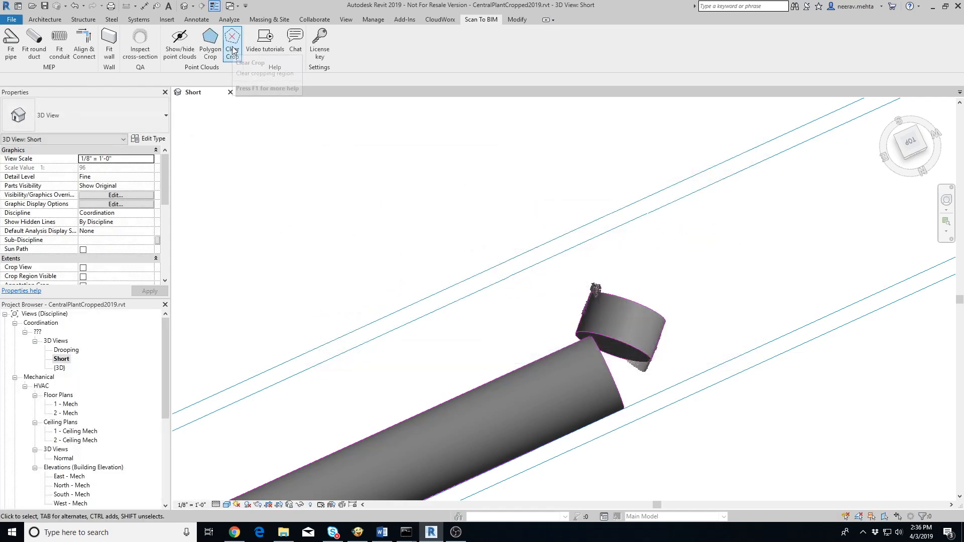
left_click(233, 41)
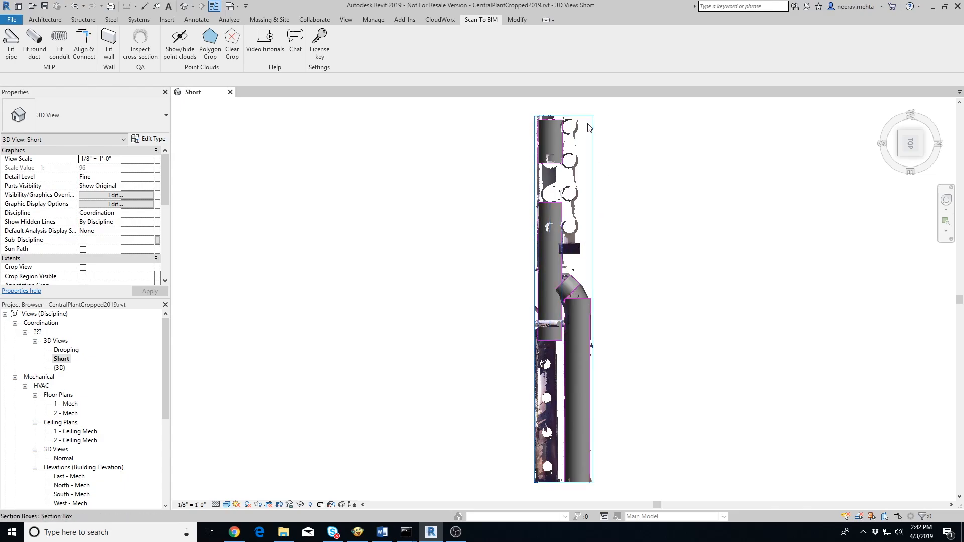
mouse_move(524, 214)
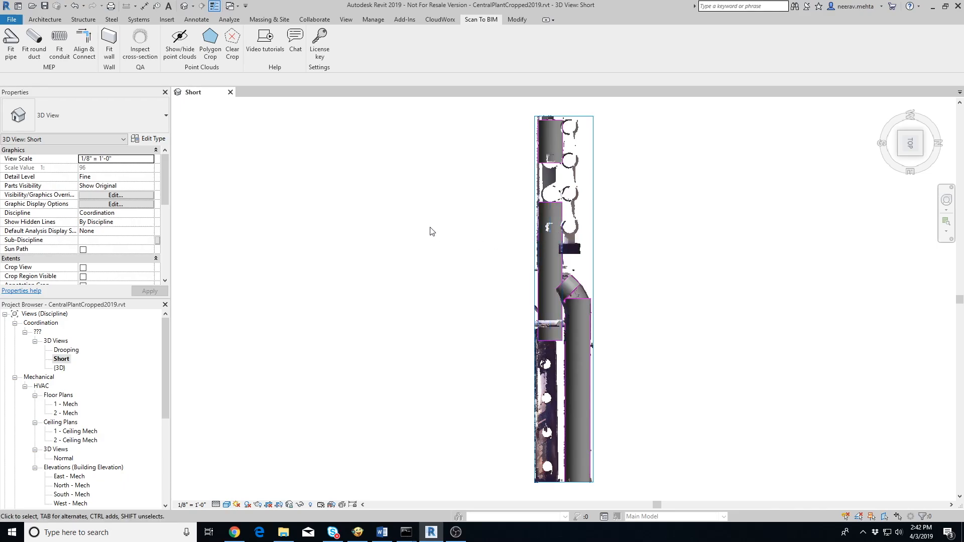
mouse_move(179, 40)
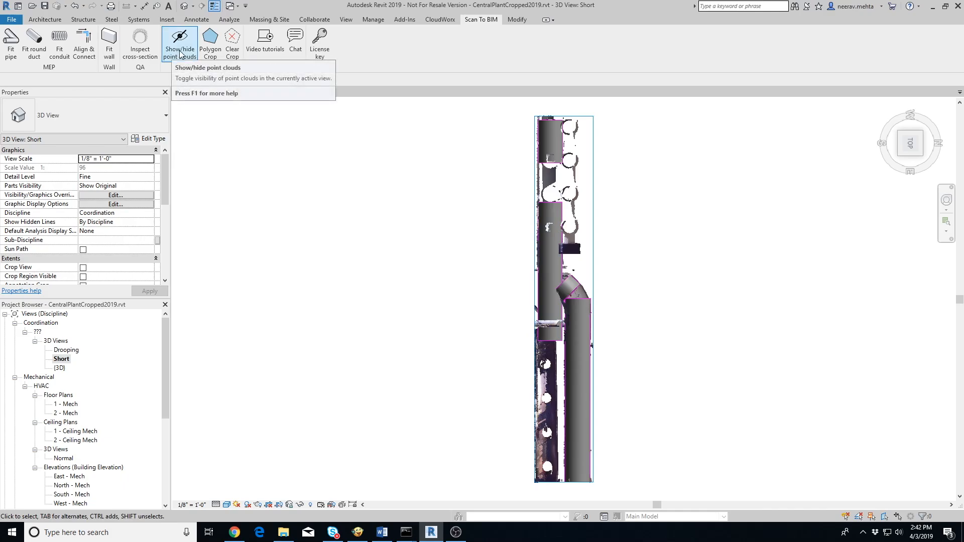
Toggle point clouds off so only the fitted ducts and fitting remain visible
left_click(183, 42)
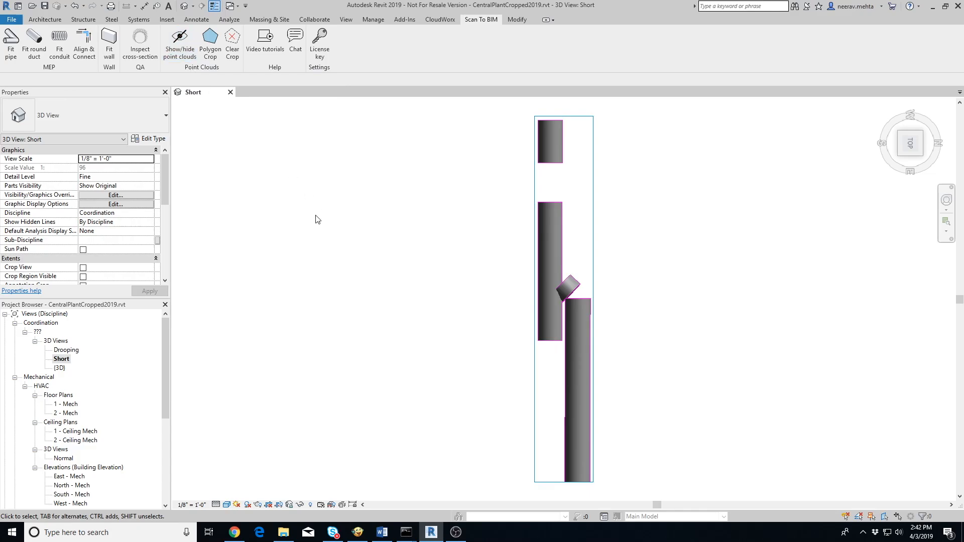
mouse_move(324, 237)
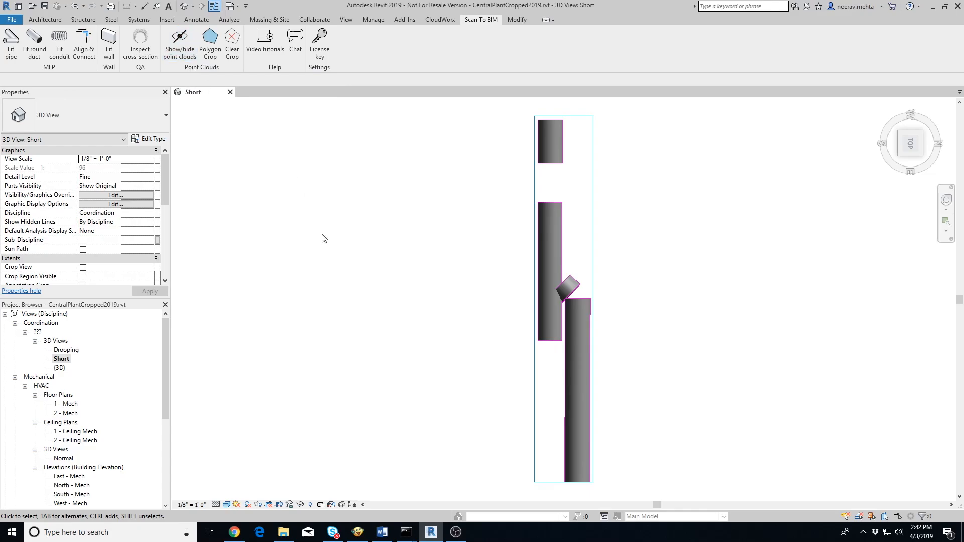
mouse_move(459, 60)
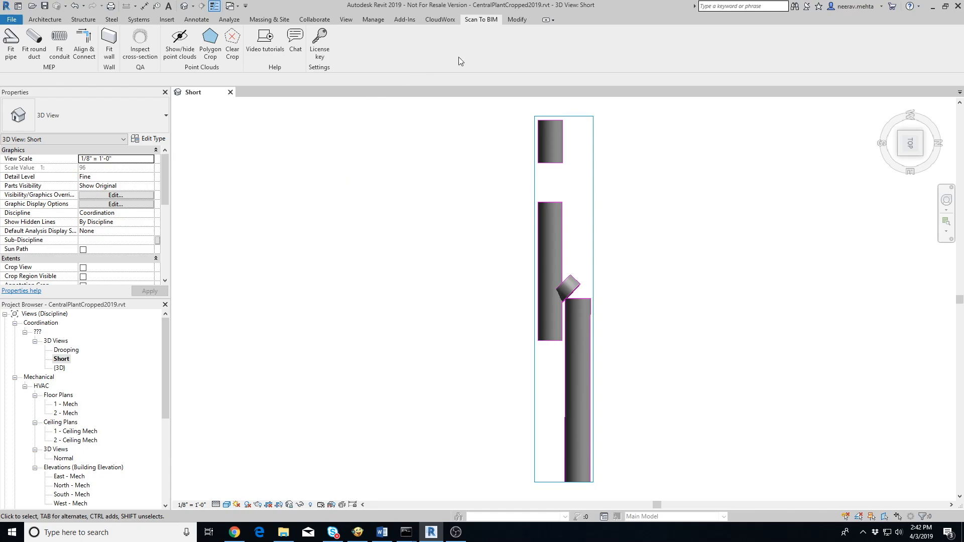
mouse_move(482, 74)
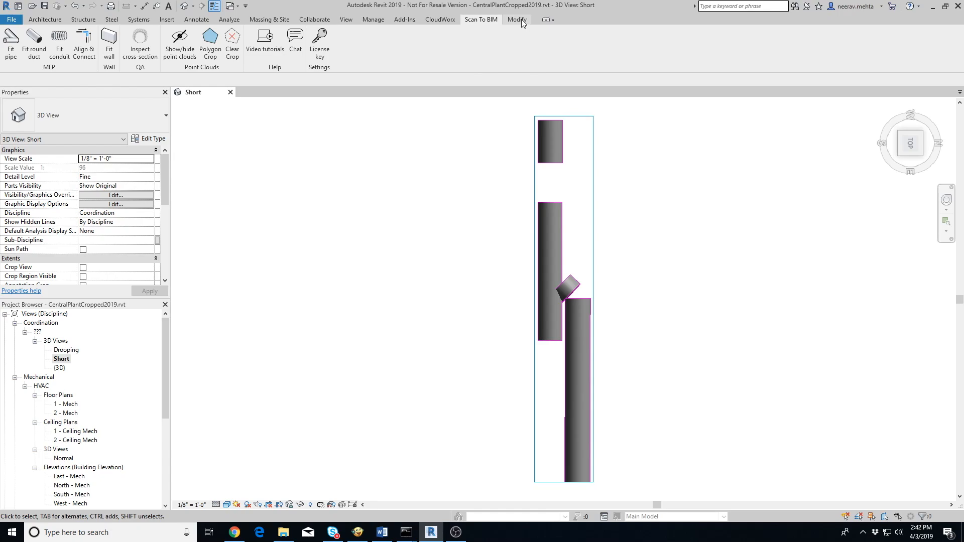
left_click(517, 19)
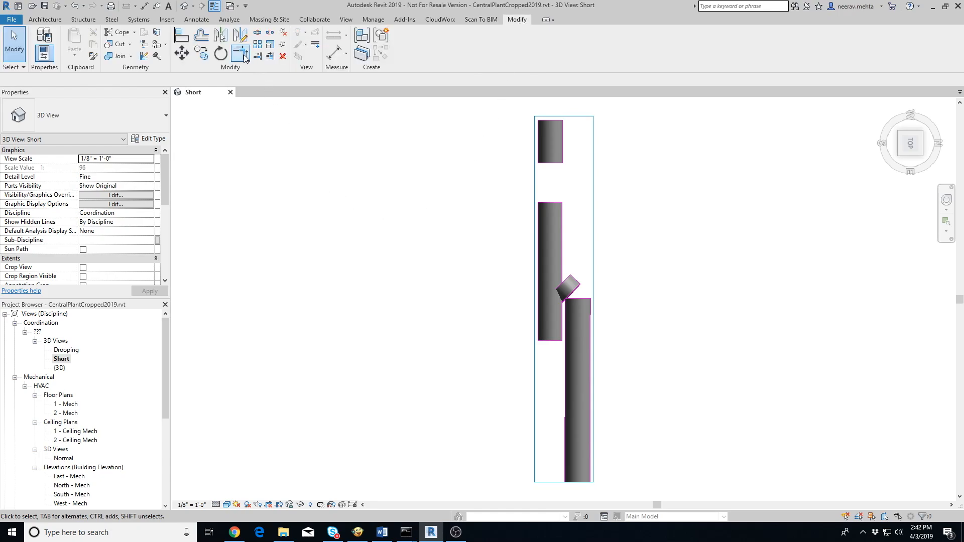
left_click(241, 52)
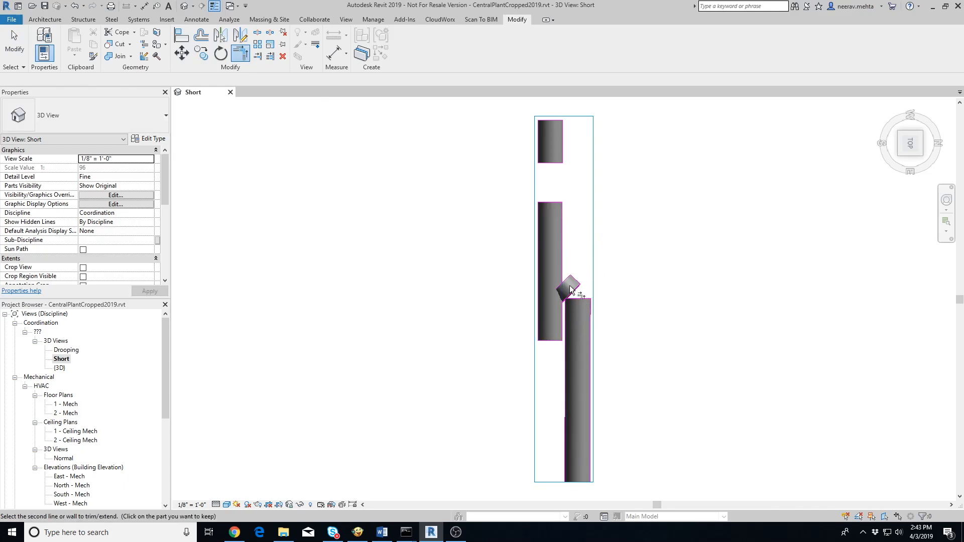
left_click(552, 269)
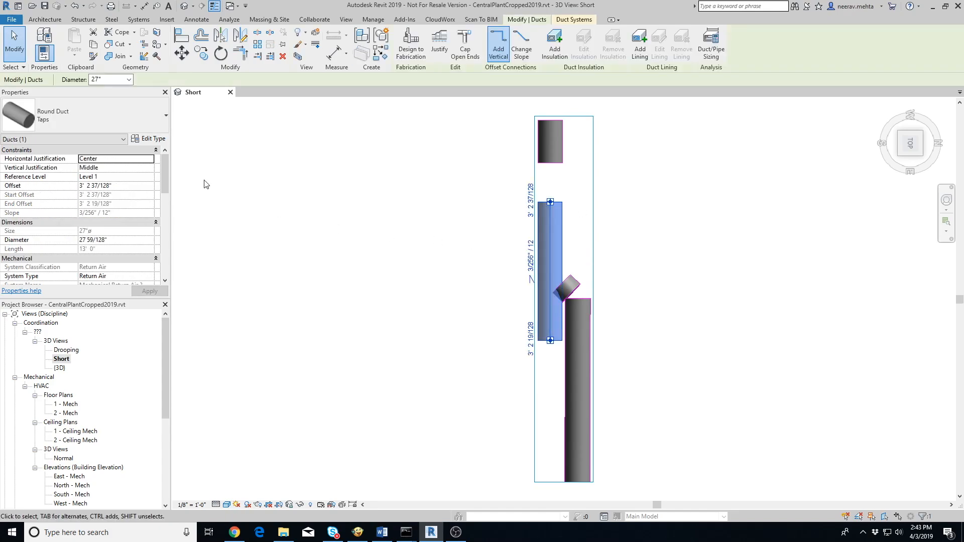
left_click(149, 137)
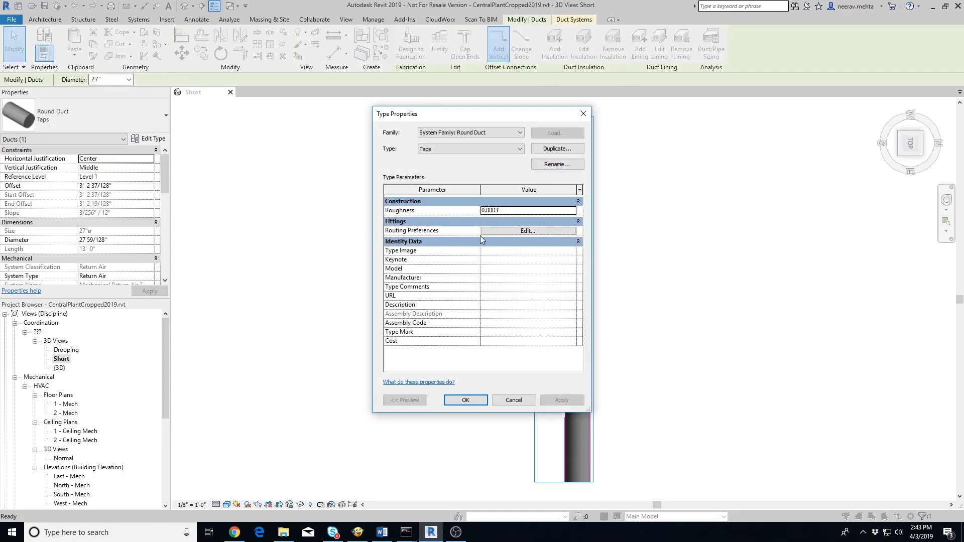
left_click(527, 231)
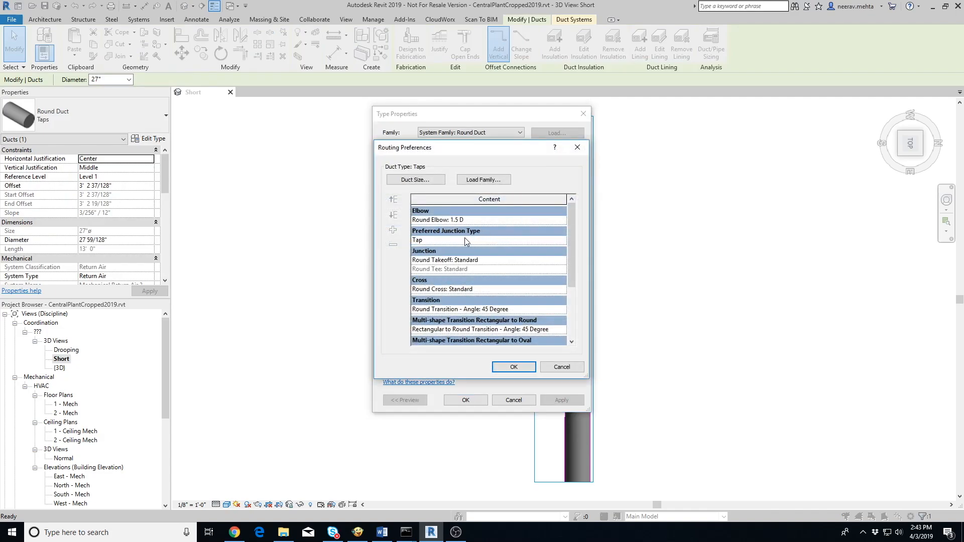
scroll("down", 3)
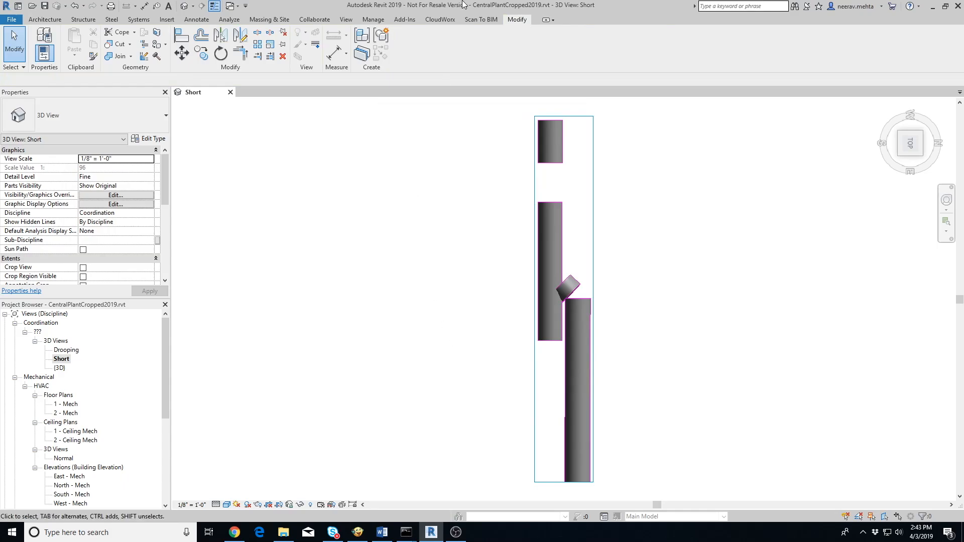
Run Align & Connect to join the offset runs with an elbow and dismiss the notice
left_click(482, 19)
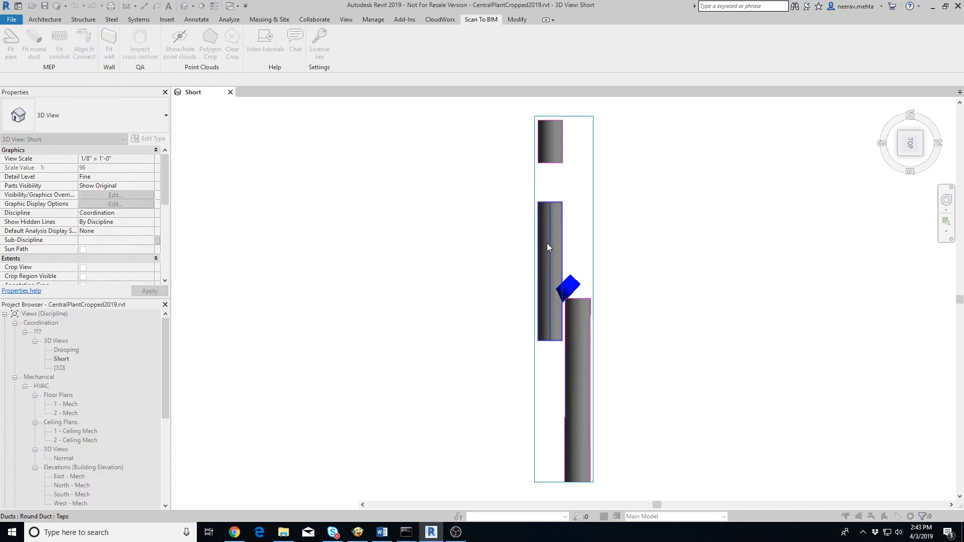
left_click(550, 270)
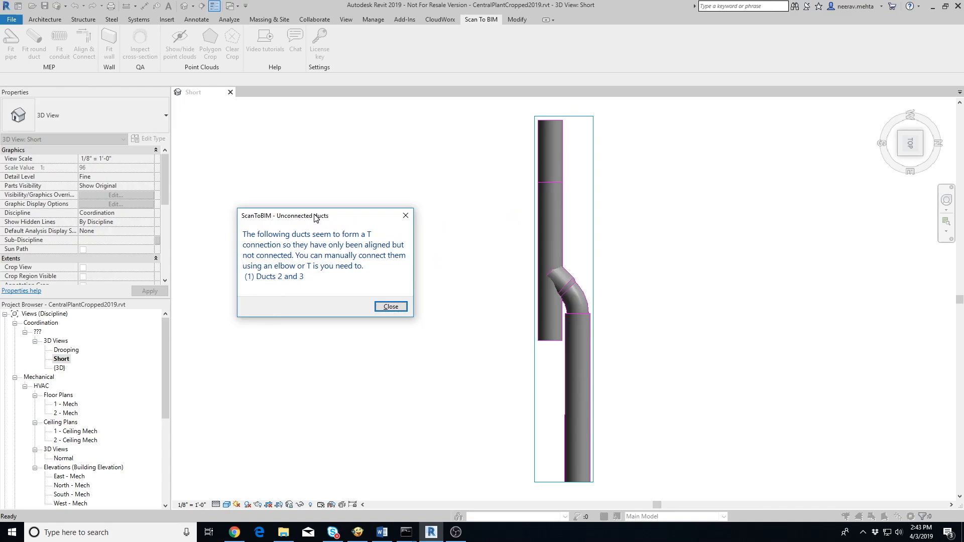
mouse_move(569, 293)
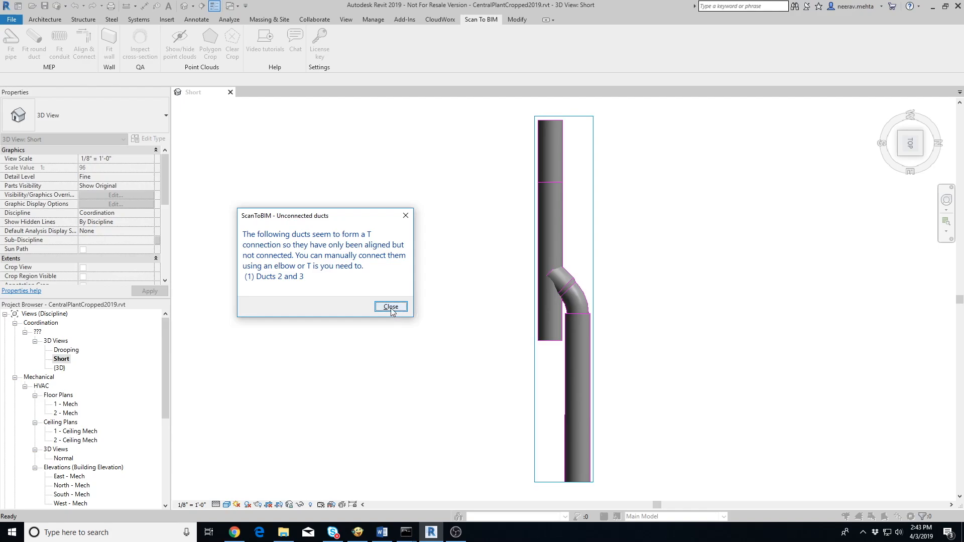
left_click(390, 307)
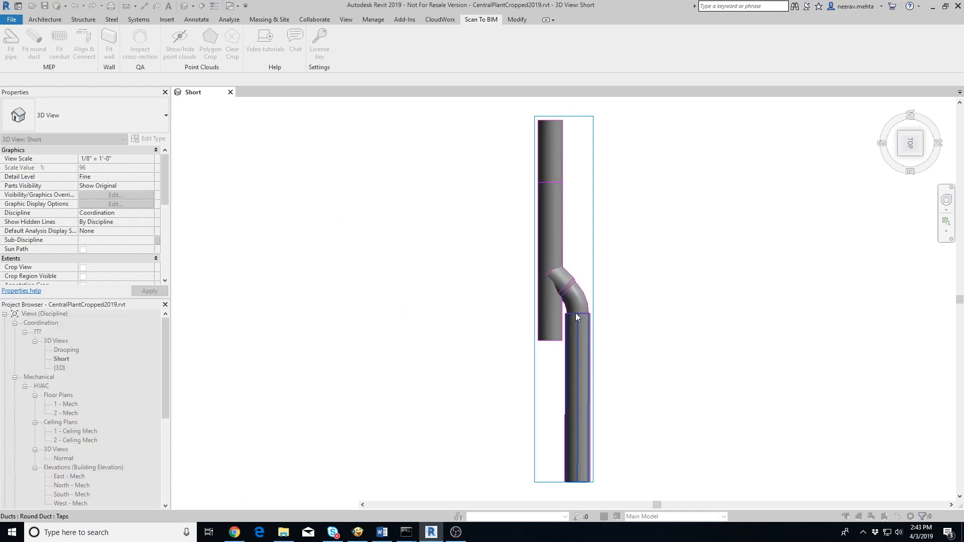